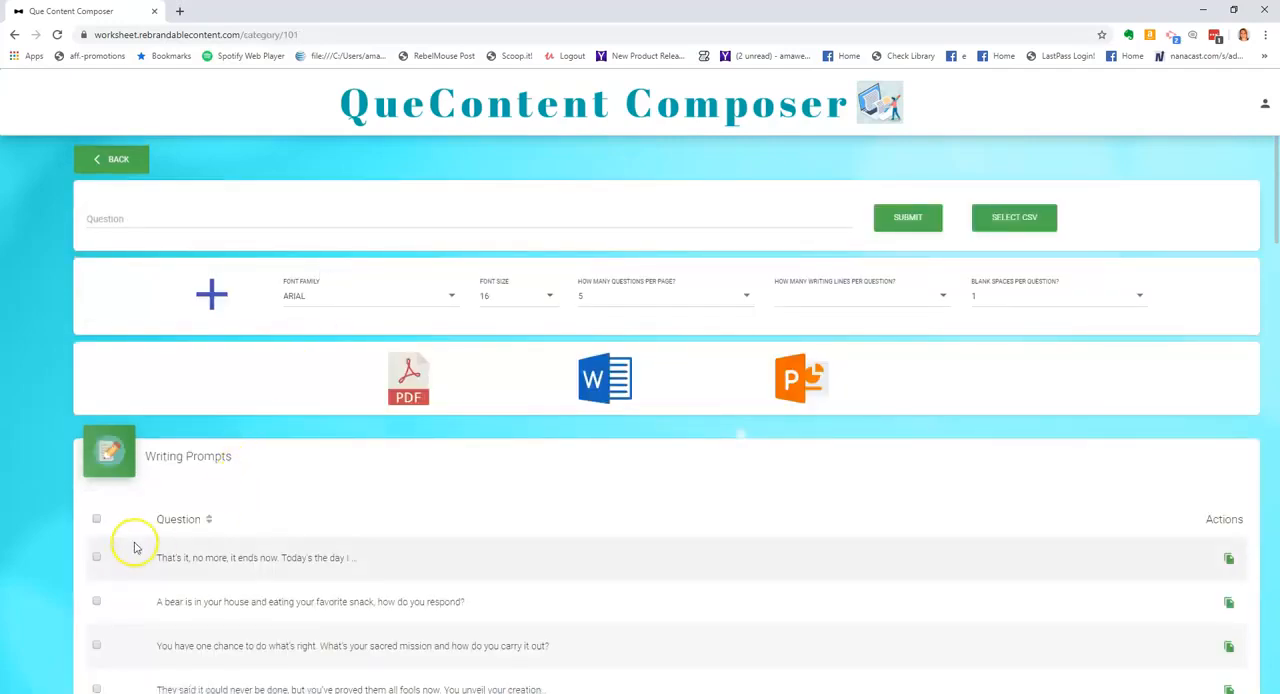
# Step: Tick the first writing prompt and the bear prompt to include them in the worksheet
pyautogui.click(96, 557)
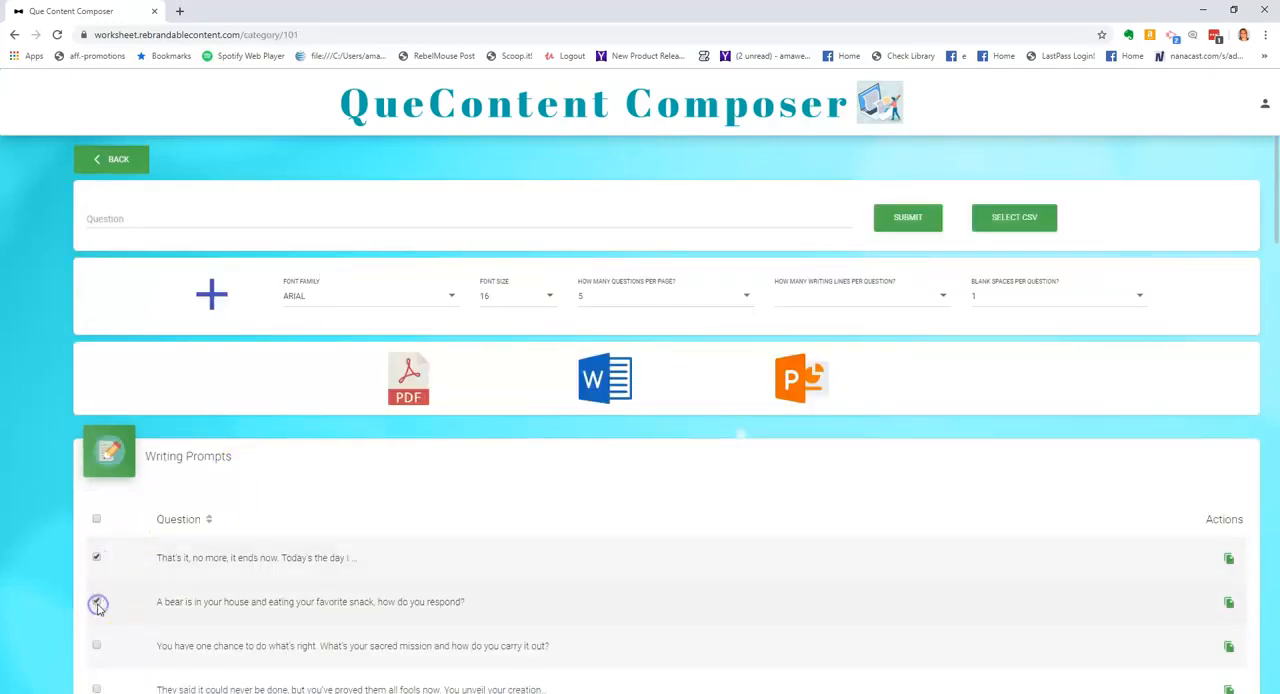
pyautogui.click(97, 601)
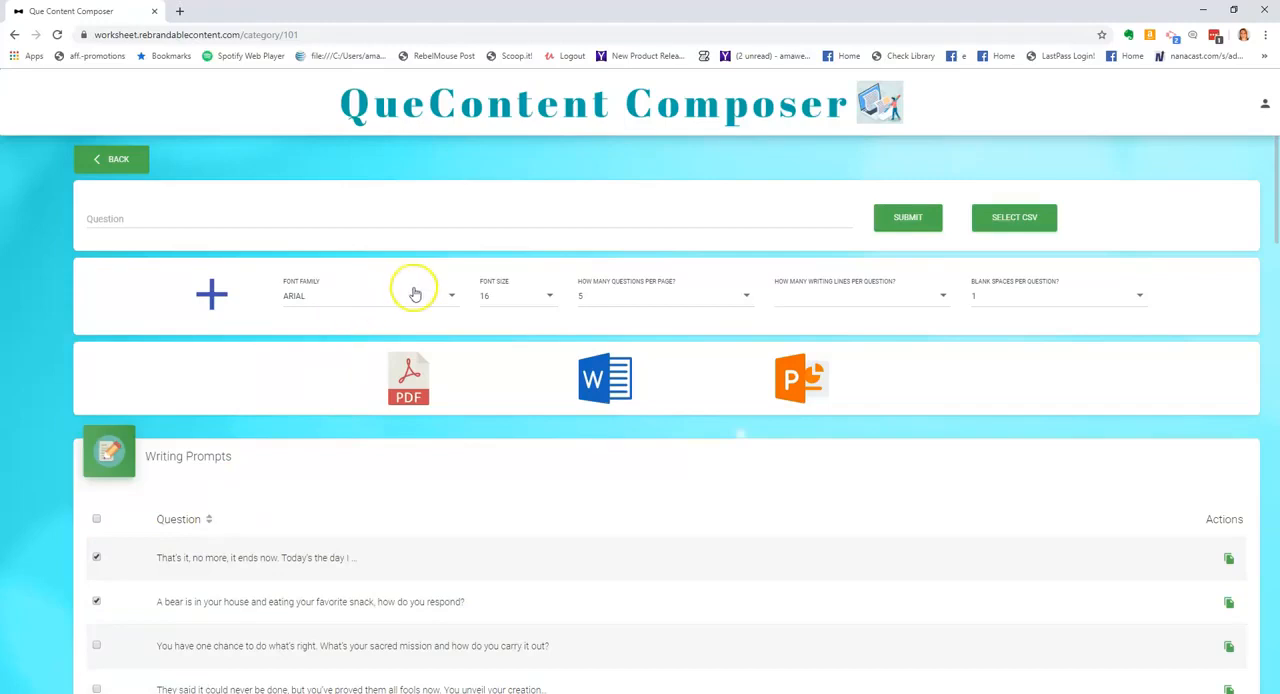
pyautogui.moveTo(654, 310)
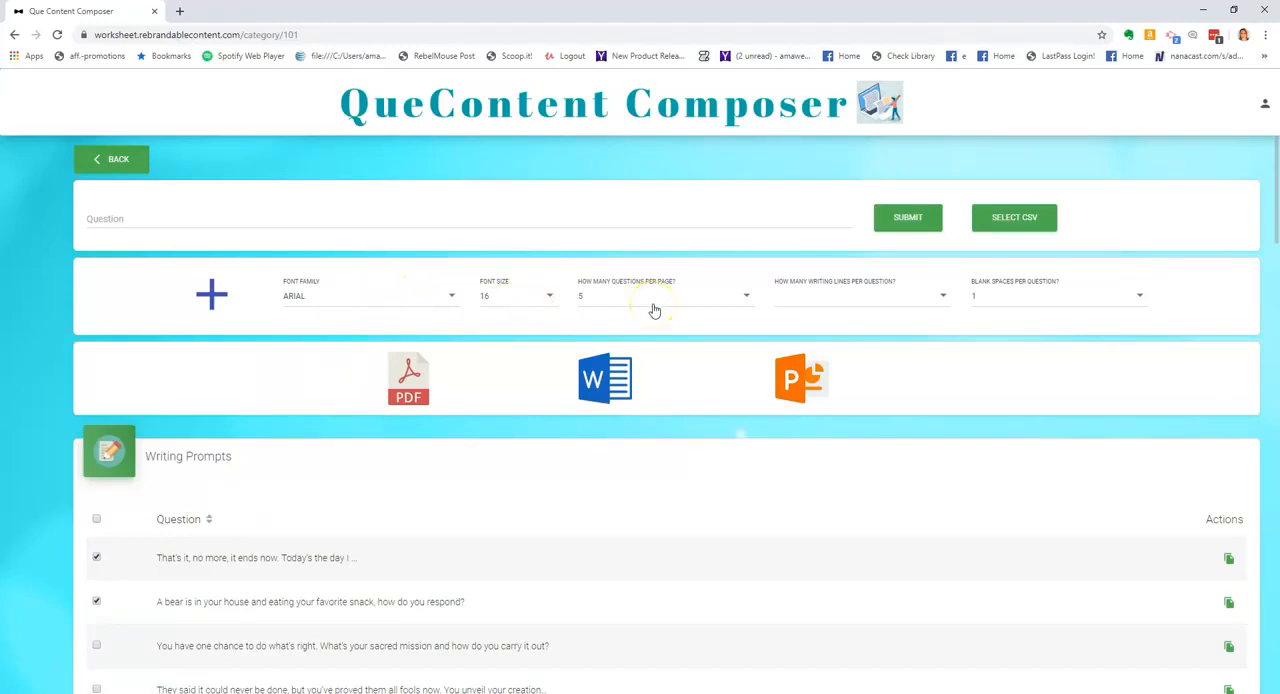
pyautogui.moveTo(917, 306)
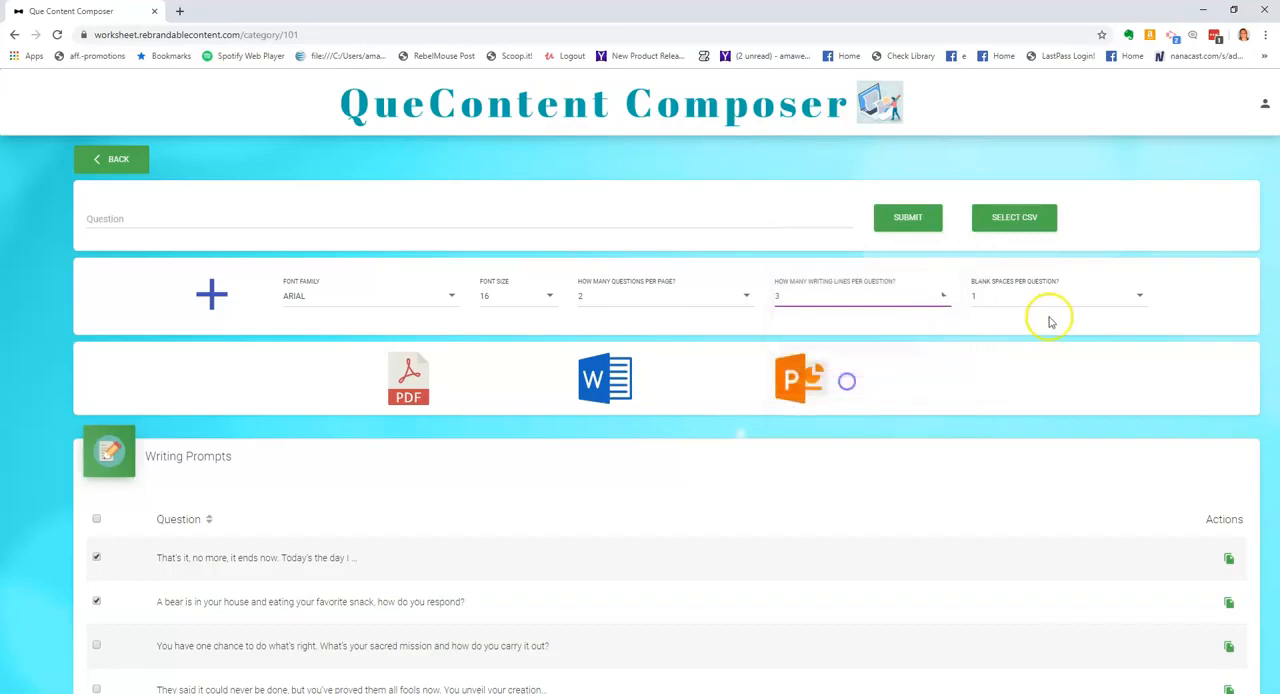
pyautogui.moveTo(435, 376)
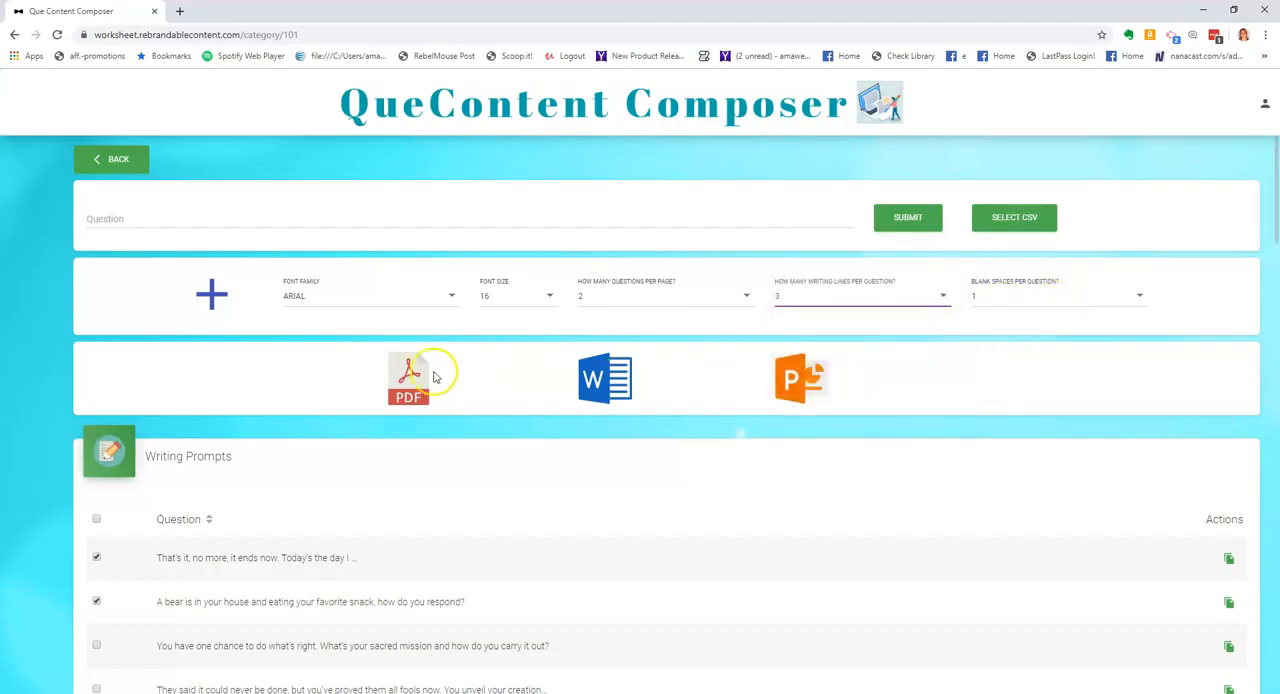
pyautogui.moveTo(768, 387)
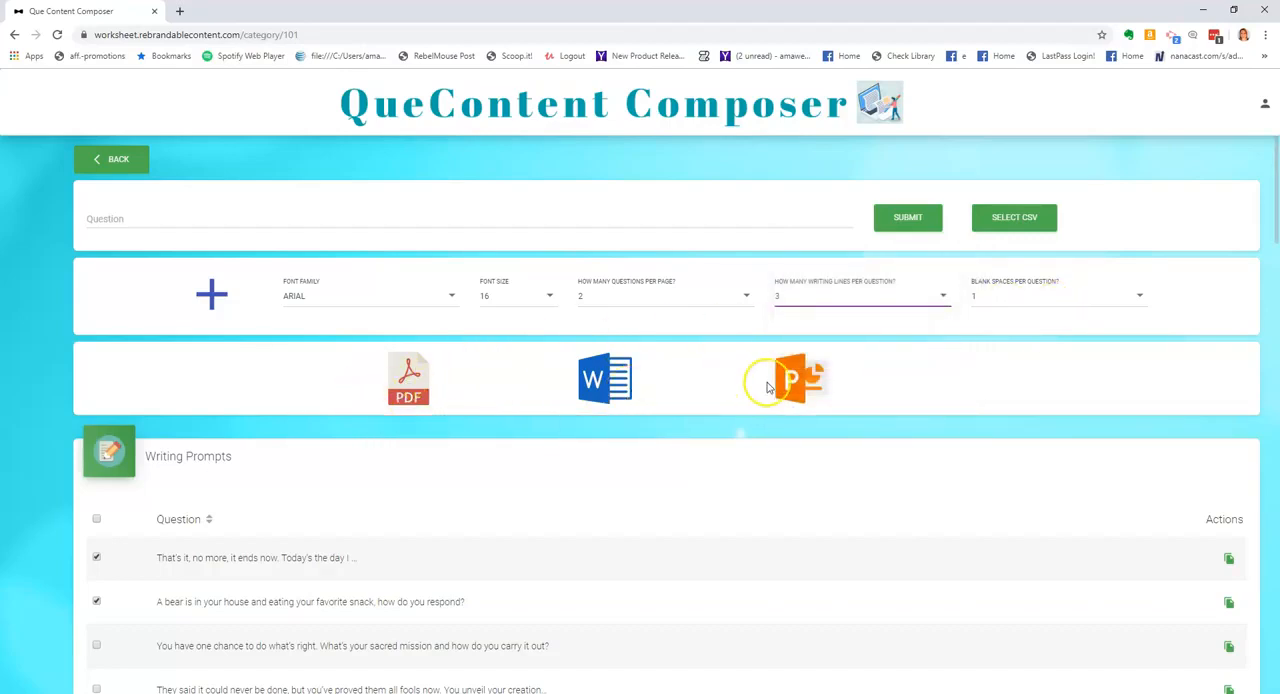
pyautogui.moveTo(580, 378)
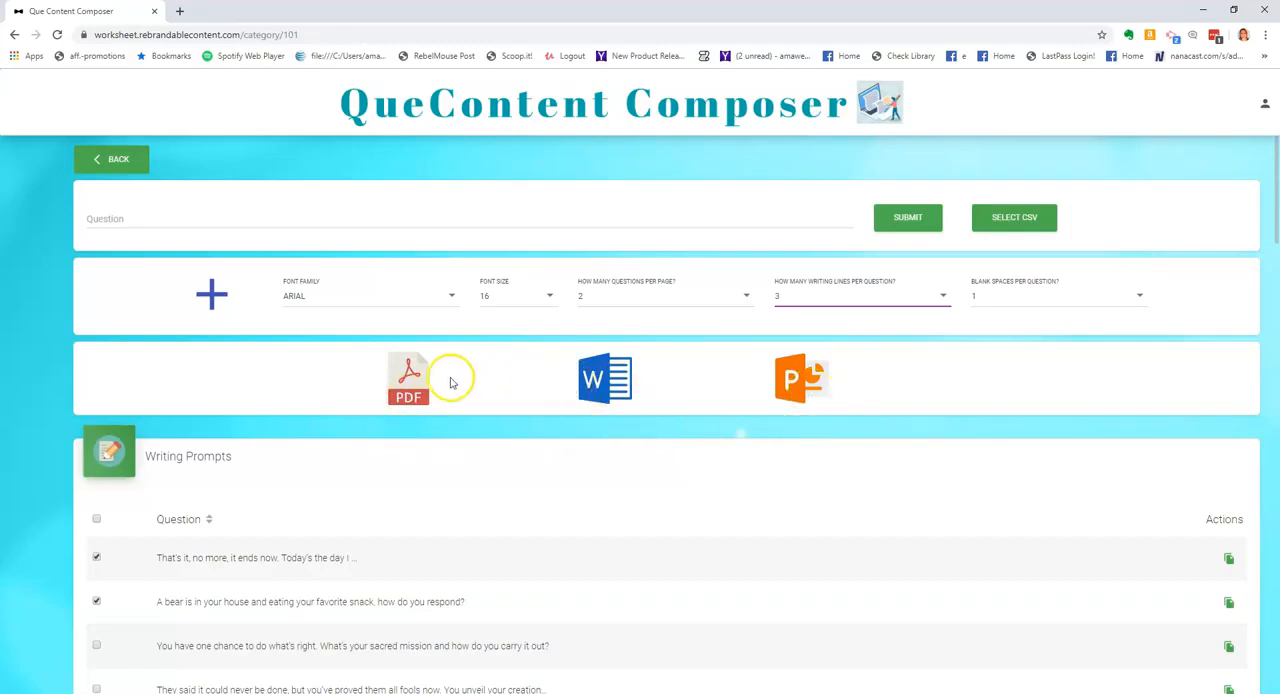
# Step: Start a PDF version of the worksheet to bring up the Add Intro form
pyautogui.click(407, 378)
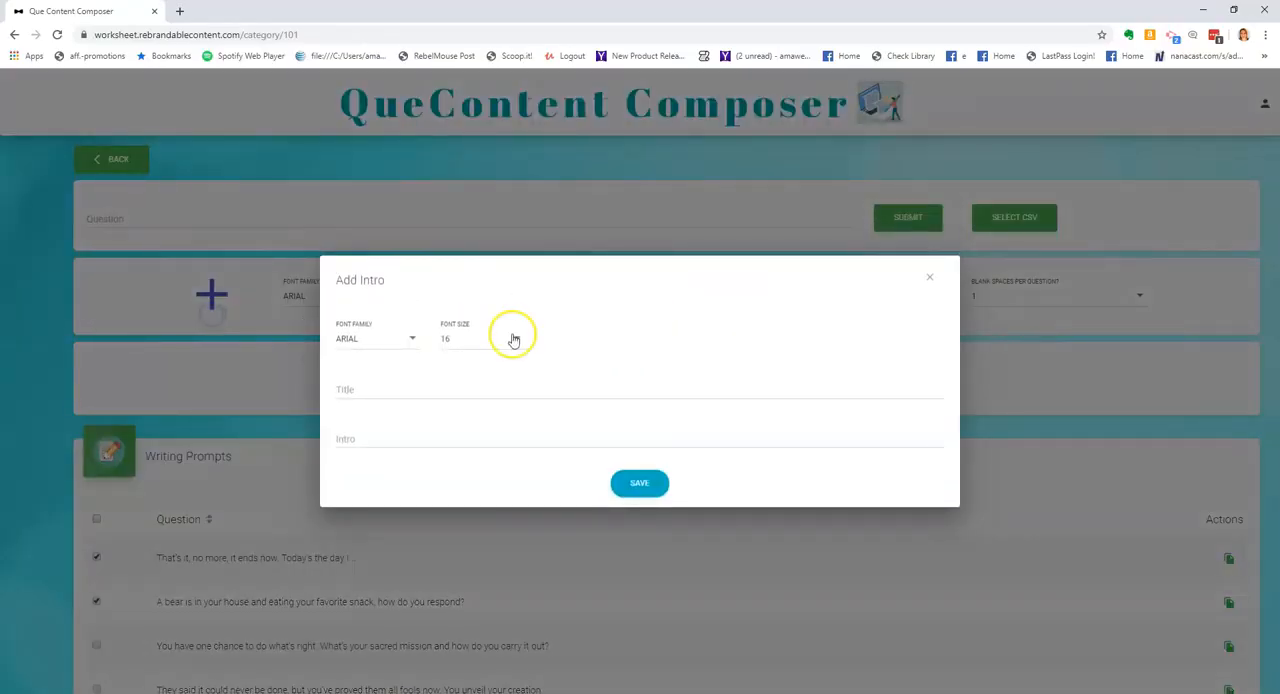
# Step: Generate the PDF titled 'Que Content' with intro 'an interoduct', then go back to the prompts
pyautogui.click(490, 389)
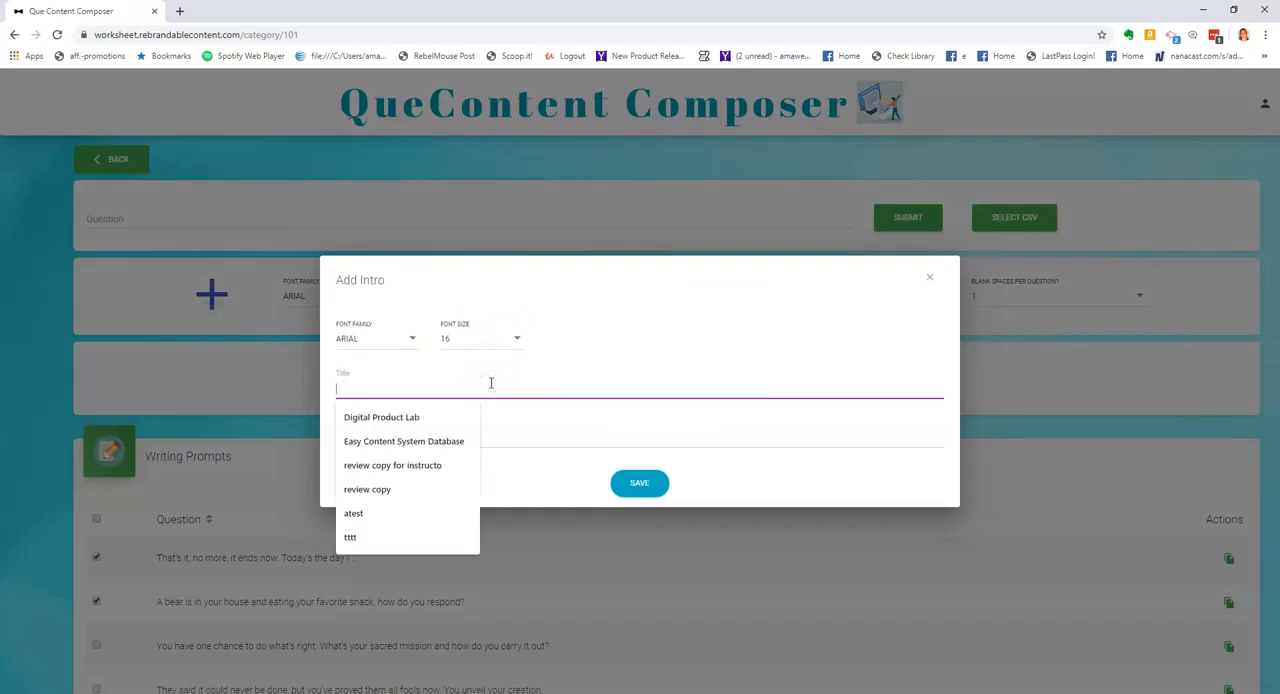
pyautogui.write('Que Content')
pyautogui.click(639, 433)
pyautogui.write('Here is')
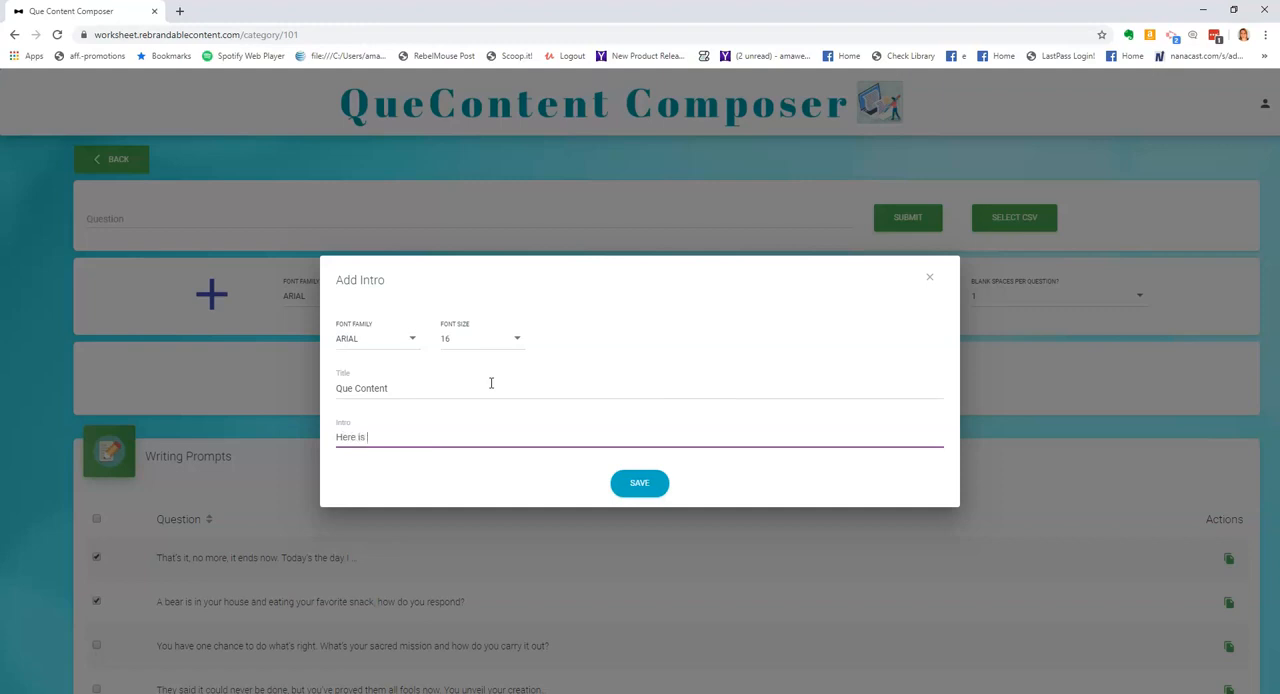
pyautogui.write('an interoduct')
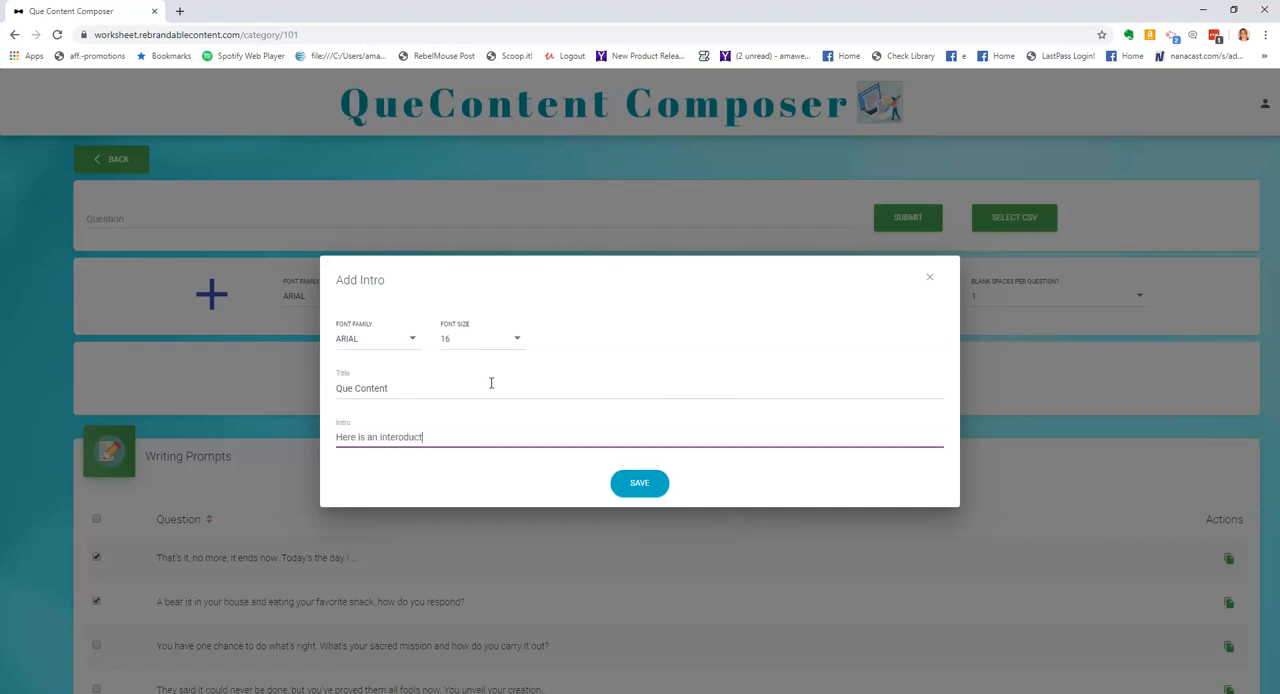
pyautogui.click(639, 483)
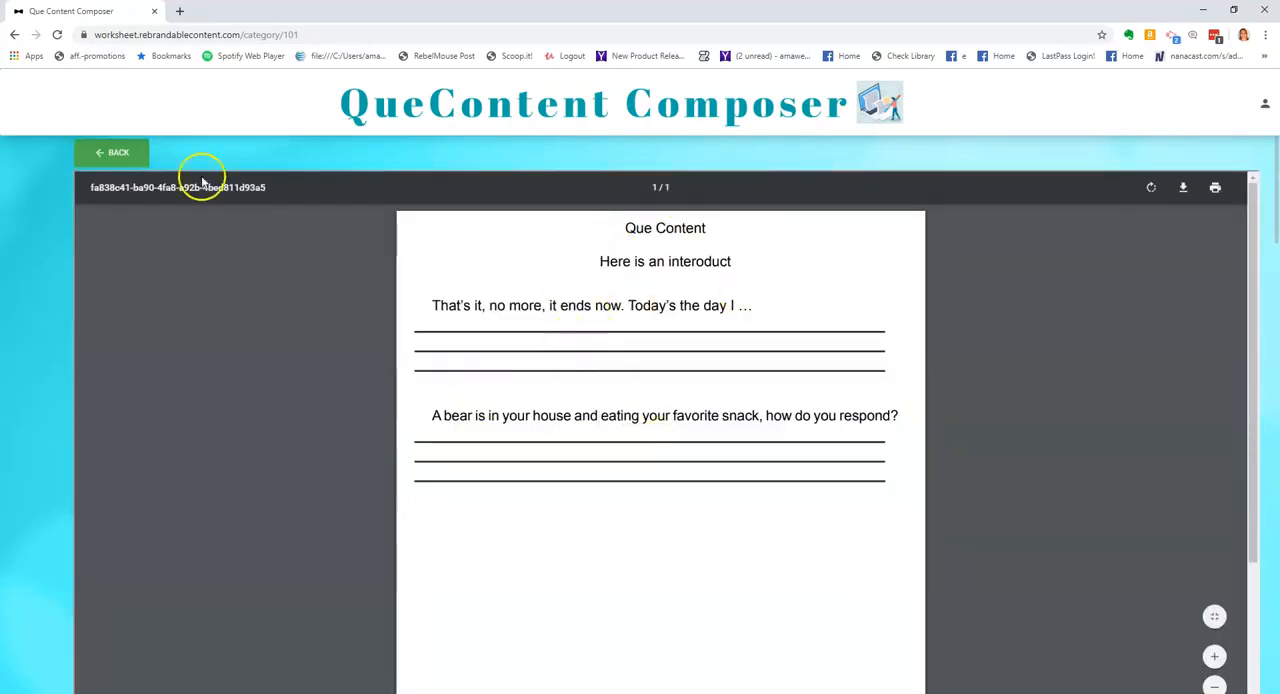
pyautogui.click(111, 152)
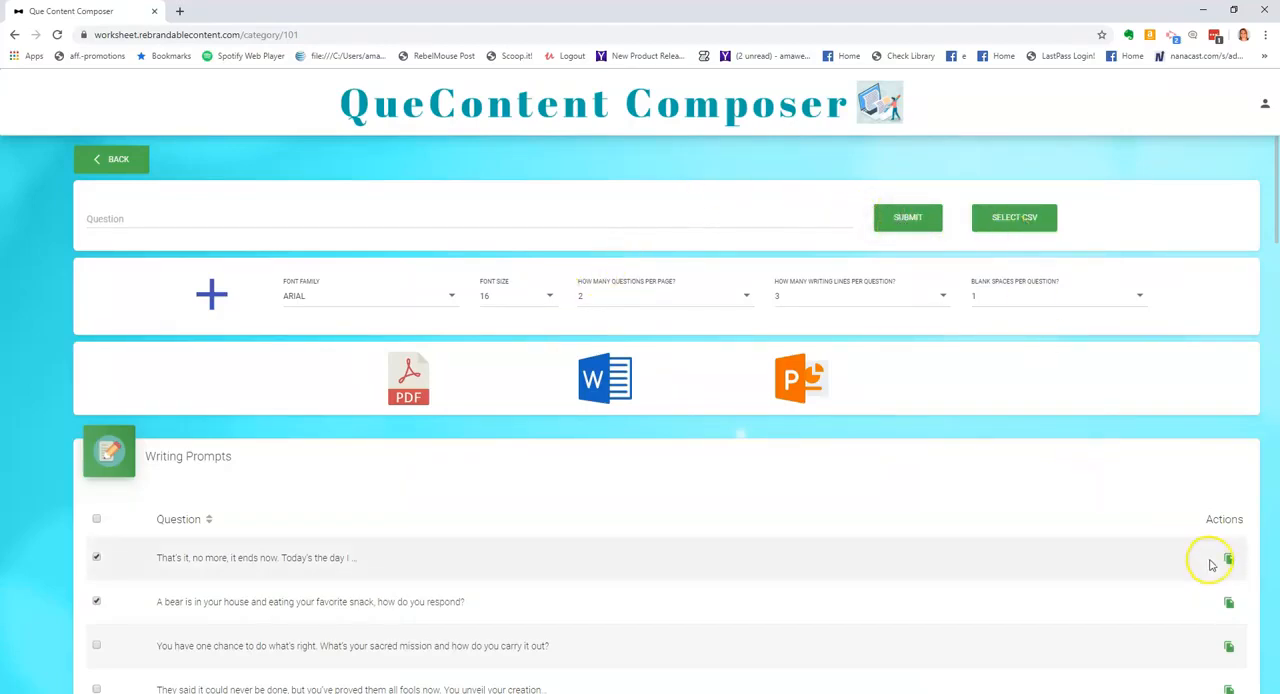
pyautogui.moveTo(515, 562)
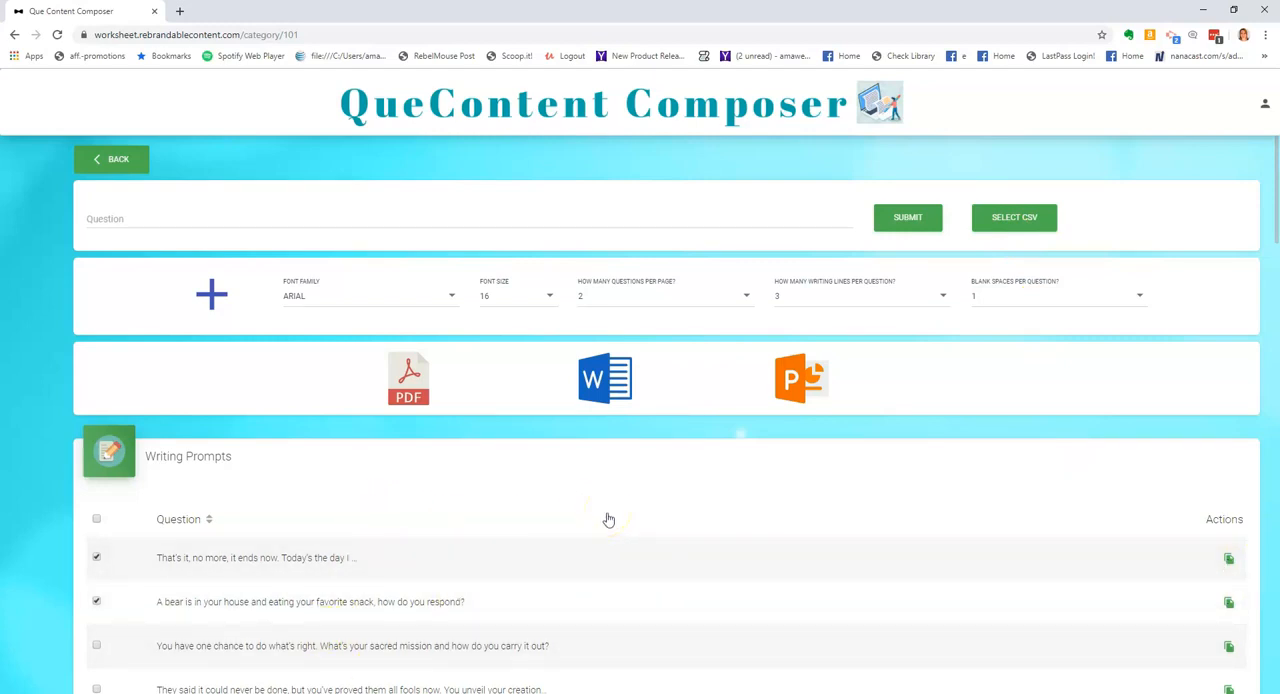
pyautogui.moveTo(554, 393)
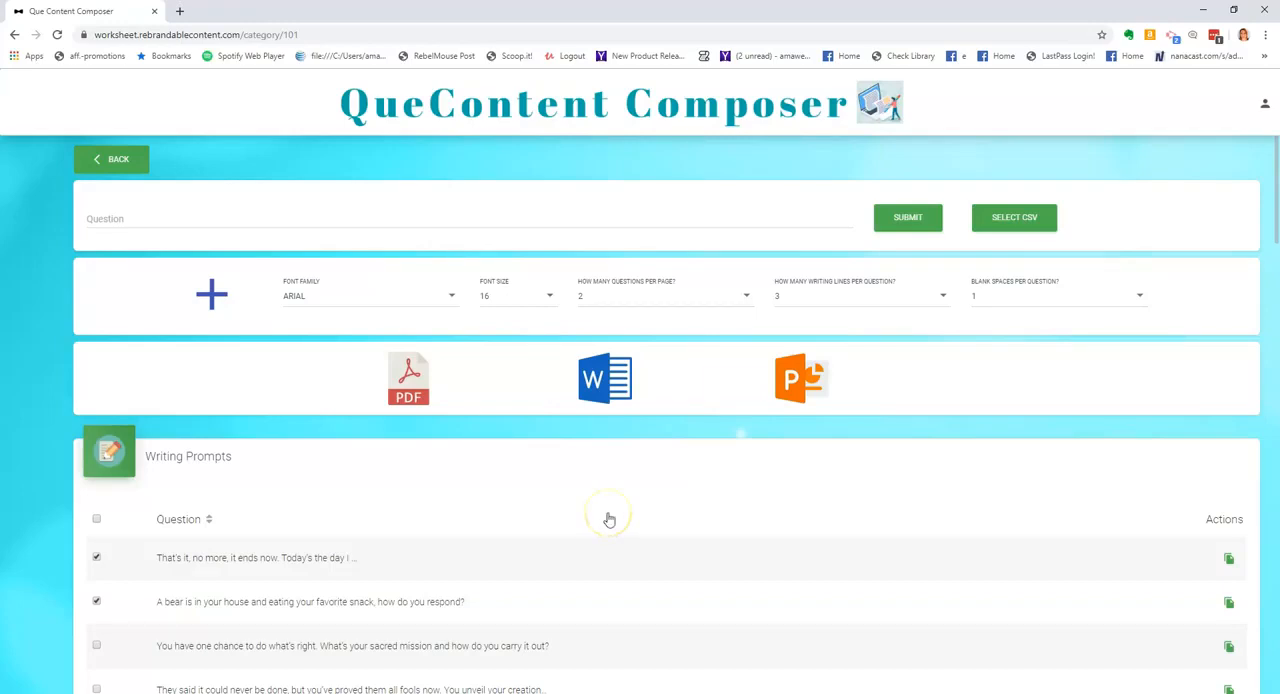
pyautogui.moveTo(609, 519)
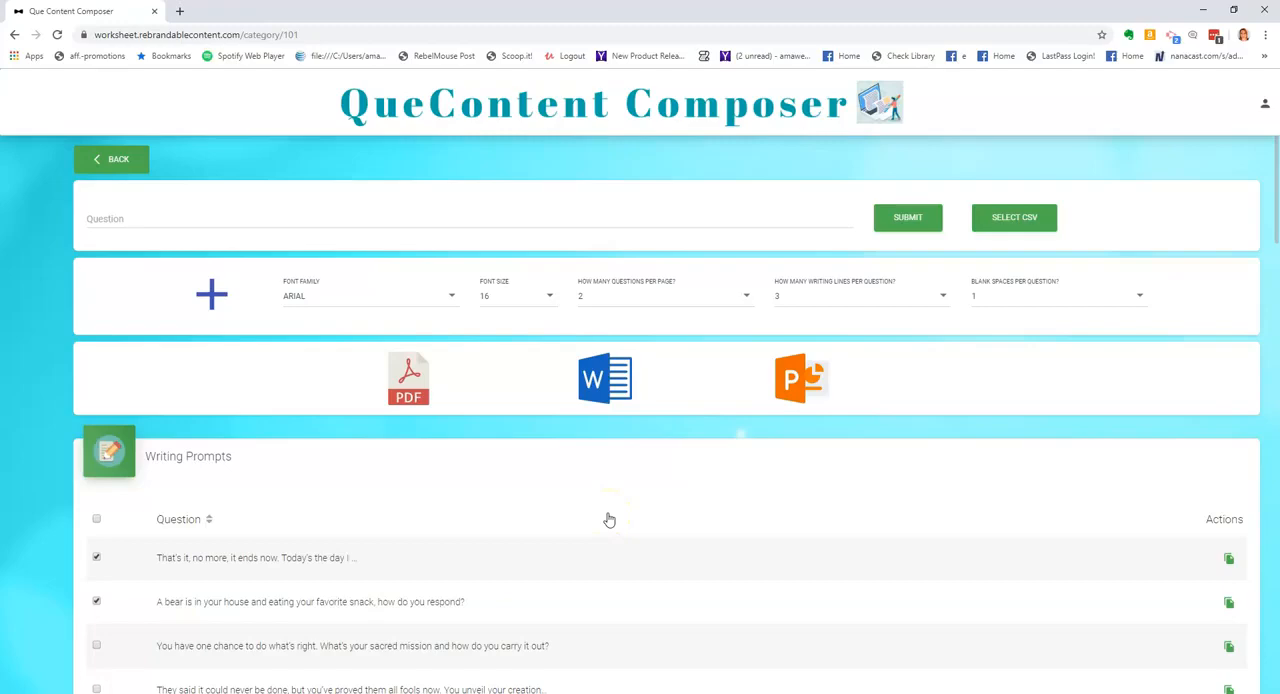